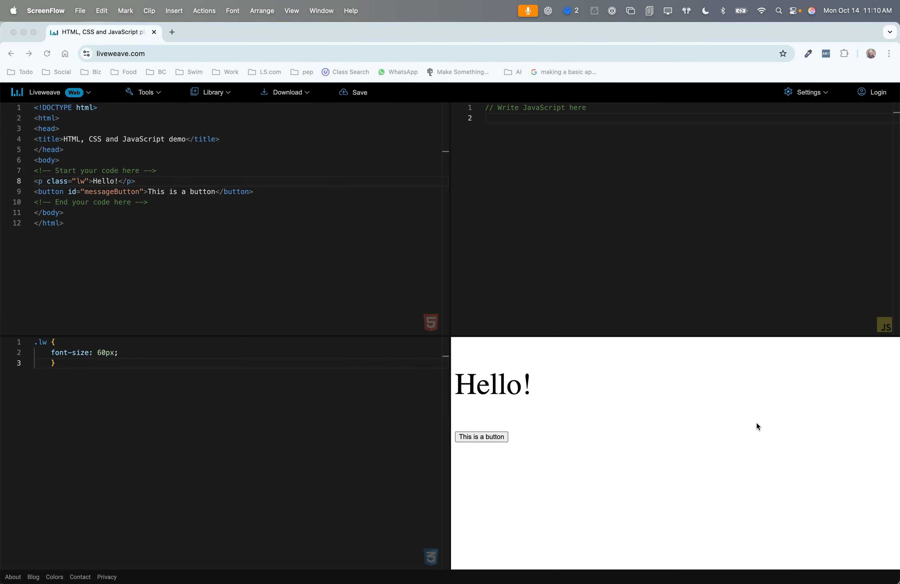
pyautogui.moveTo(706, 403)
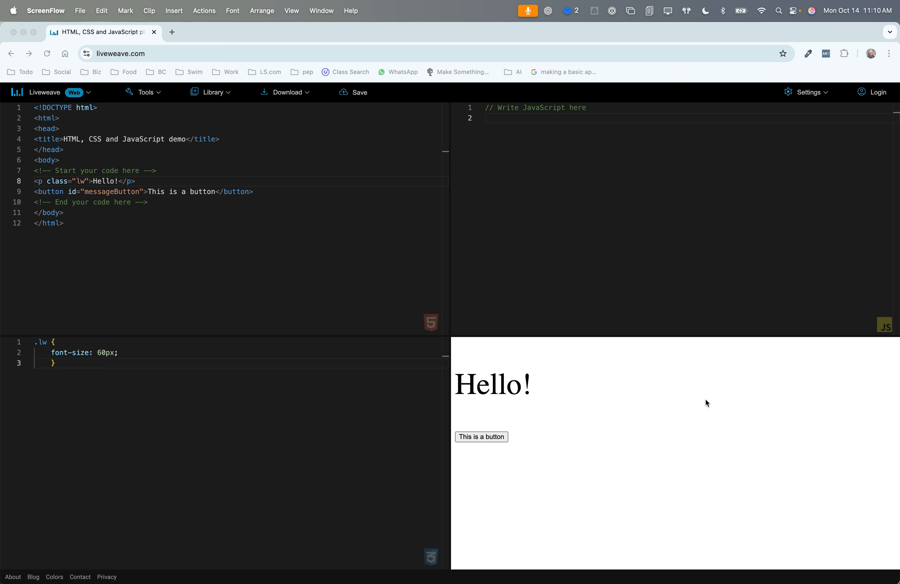
pyautogui.moveTo(707, 418)
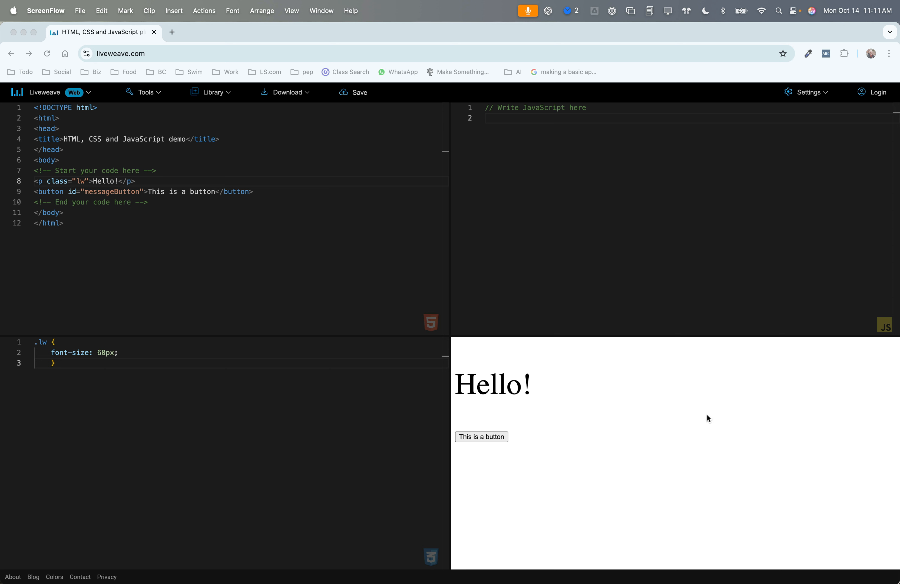
pyautogui.moveTo(711, 418)
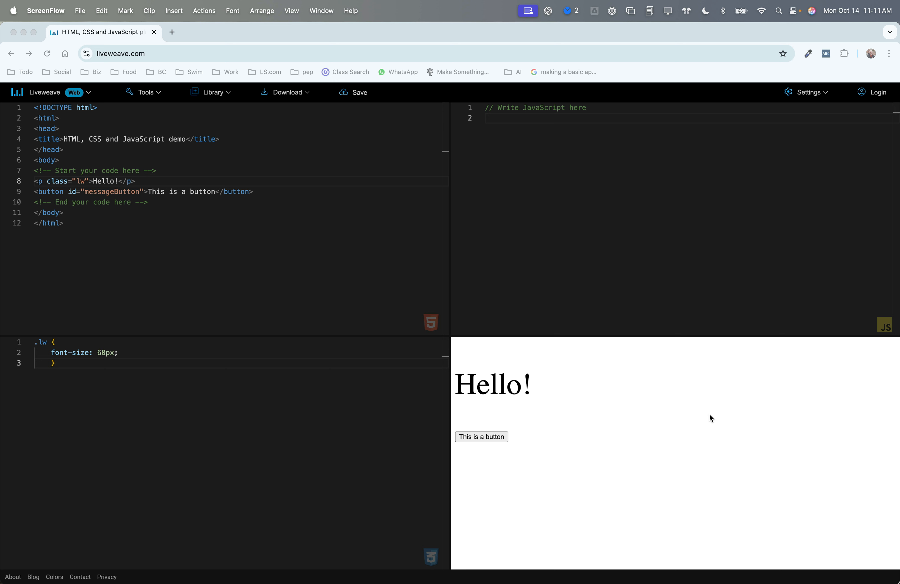
pyautogui.moveTo(700, 437)
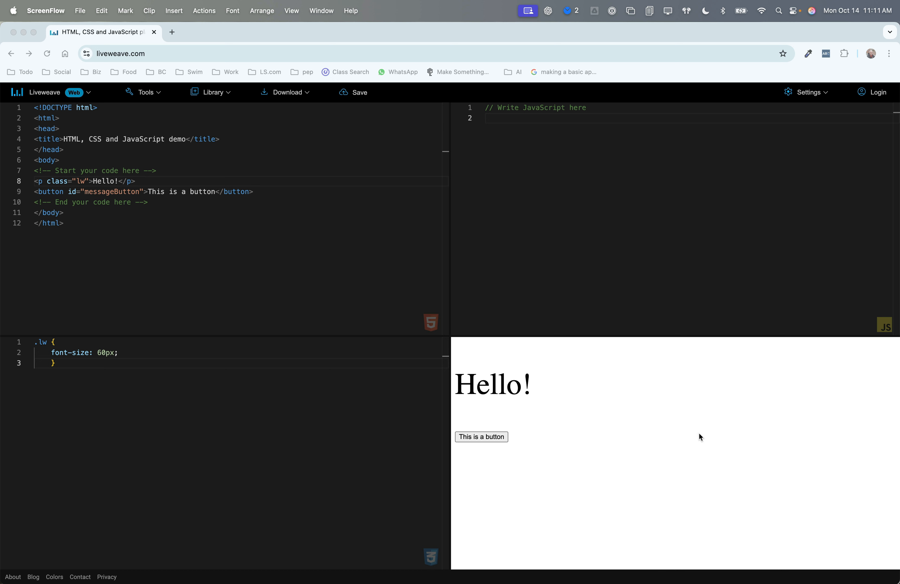
pyautogui.moveTo(693, 440)
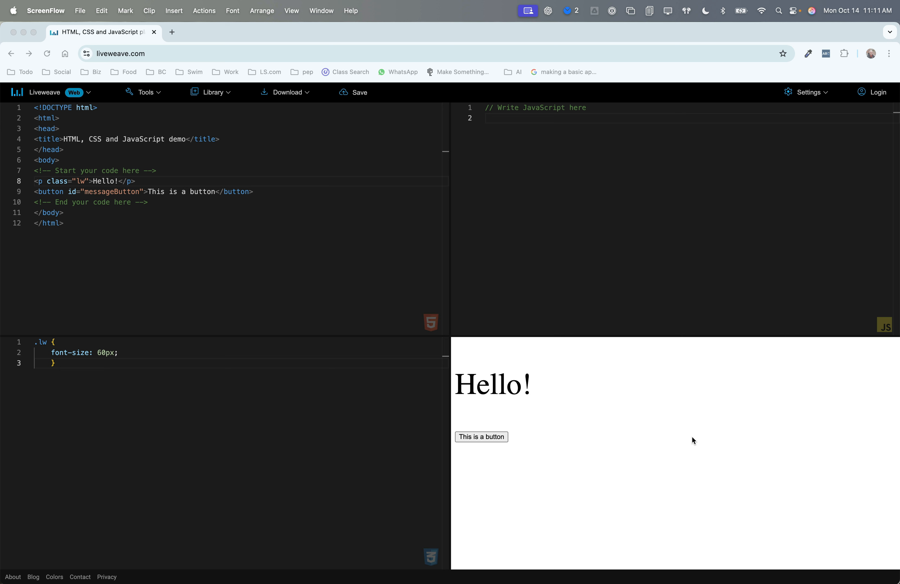
pyautogui.moveTo(691, 439)
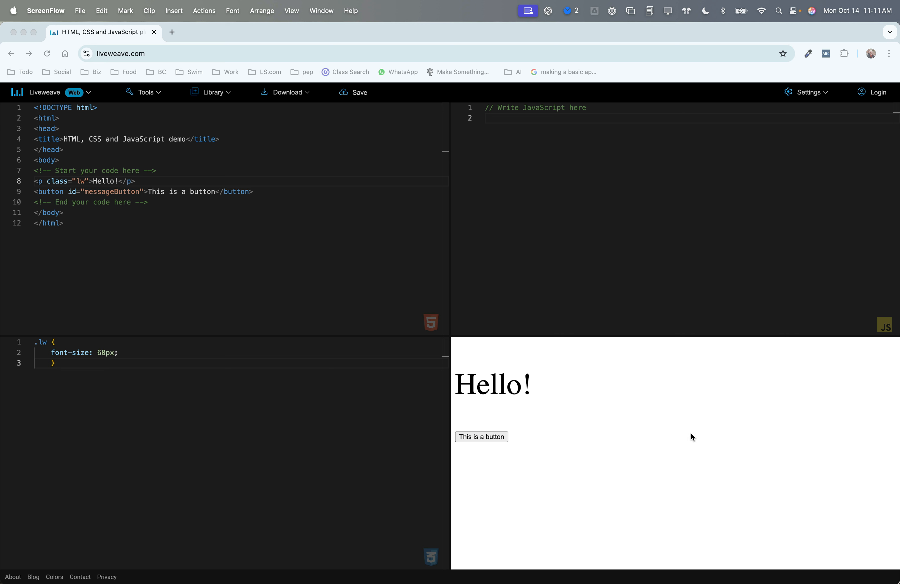
pyautogui.moveTo(693, 453)
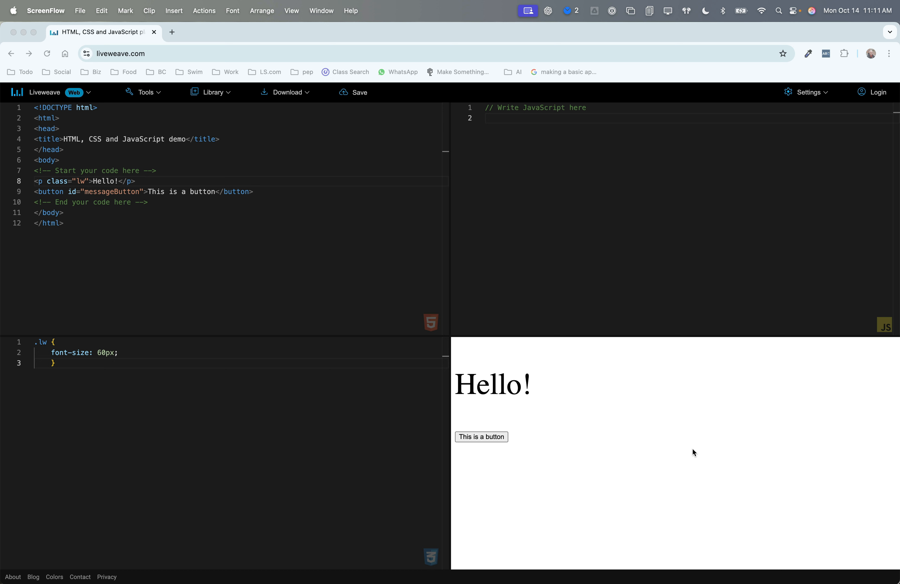
pyautogui.moveTo(694, 450)
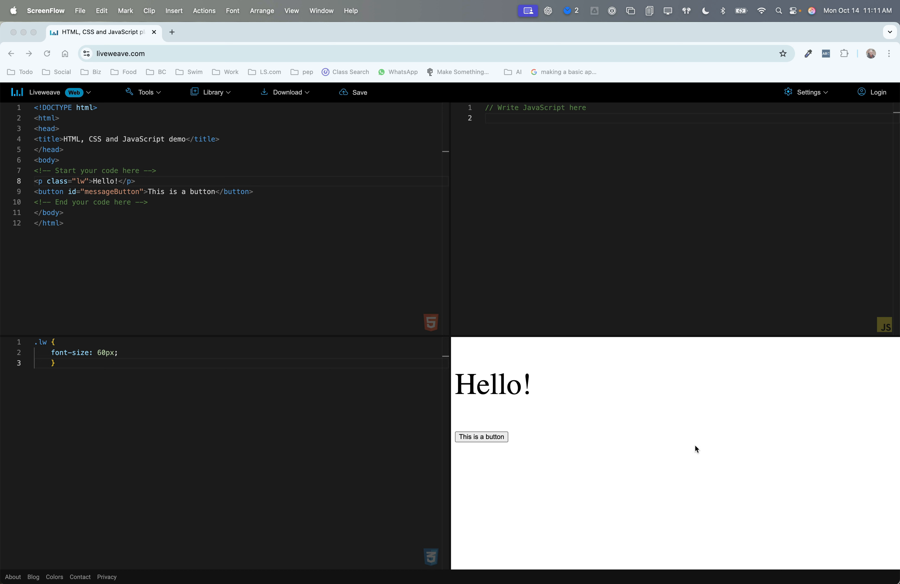
pyautogui.moveTo(693, 425)
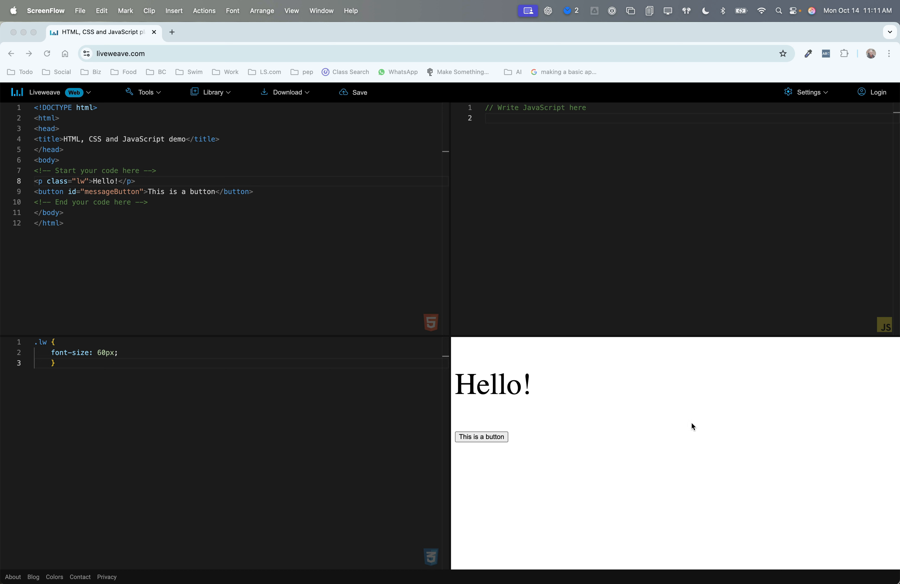
pyautogui.moveTo(633, 384)
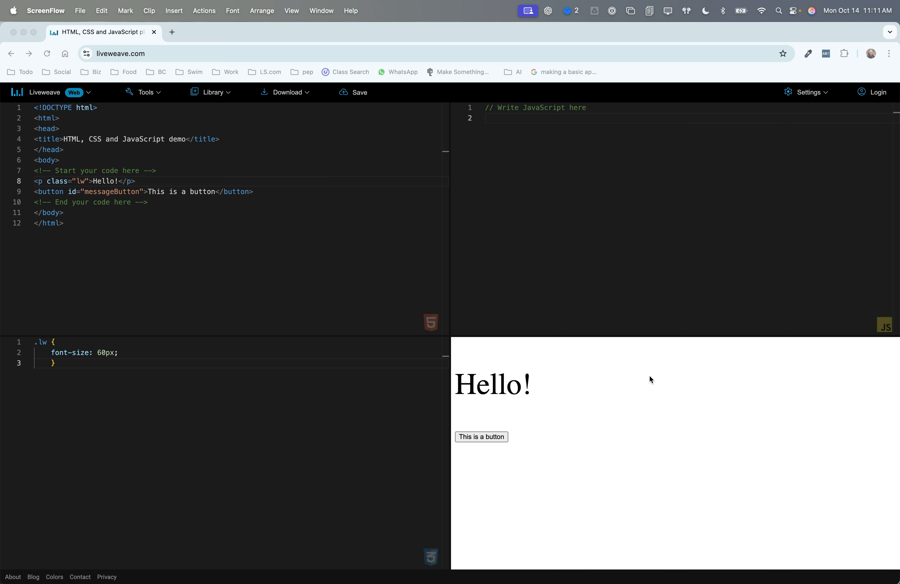
pyautogui.moveTo(634, 385)
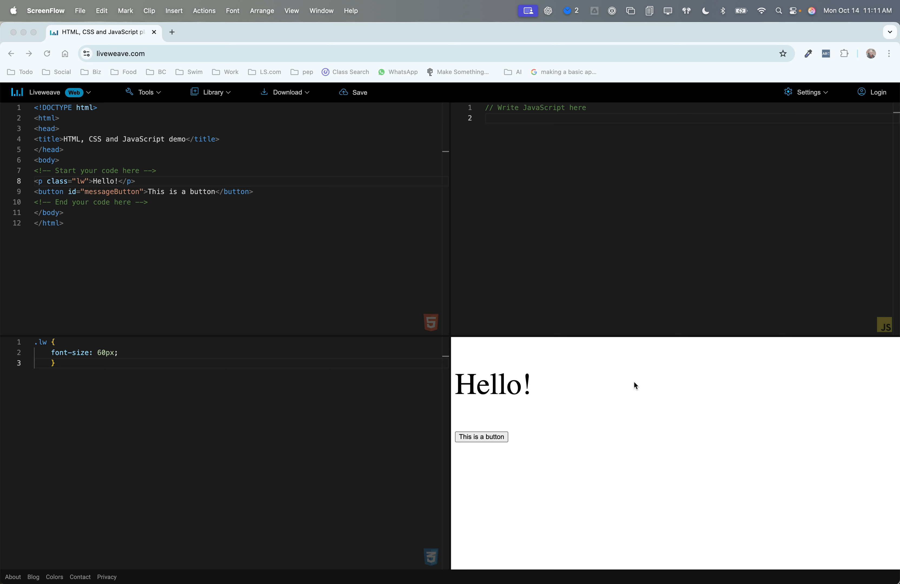
pyautogui.moveTo(299, 124)
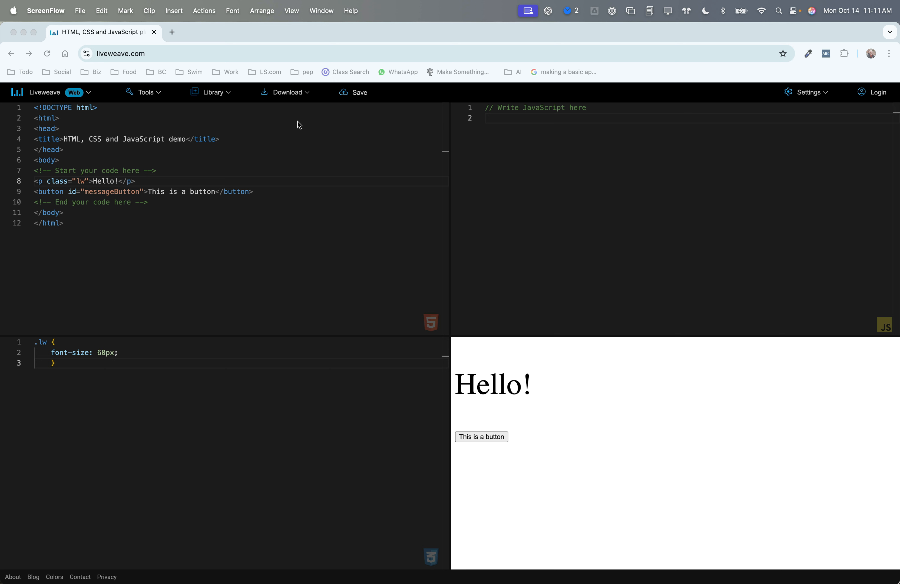
pyautogui.moveTo(279, 153)
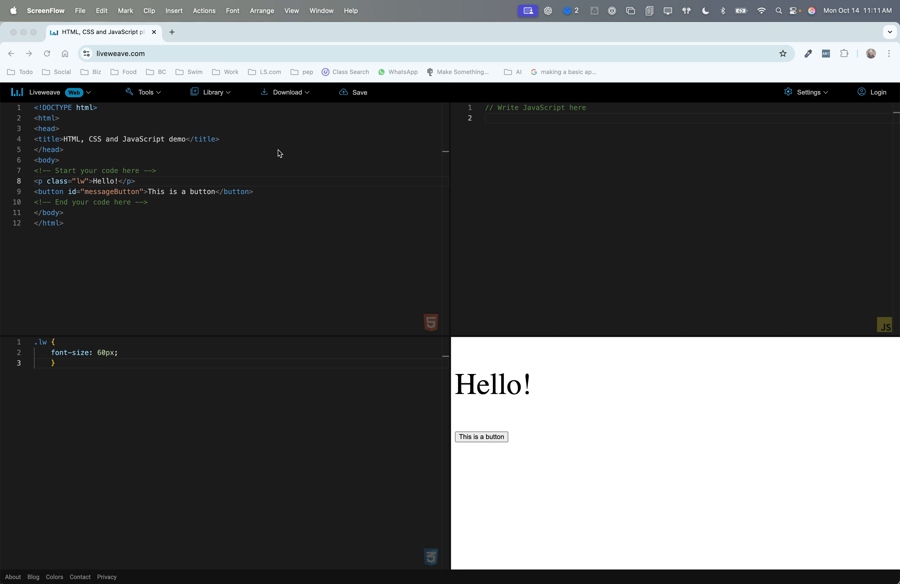
pyautogui.moveTo(78, 377)
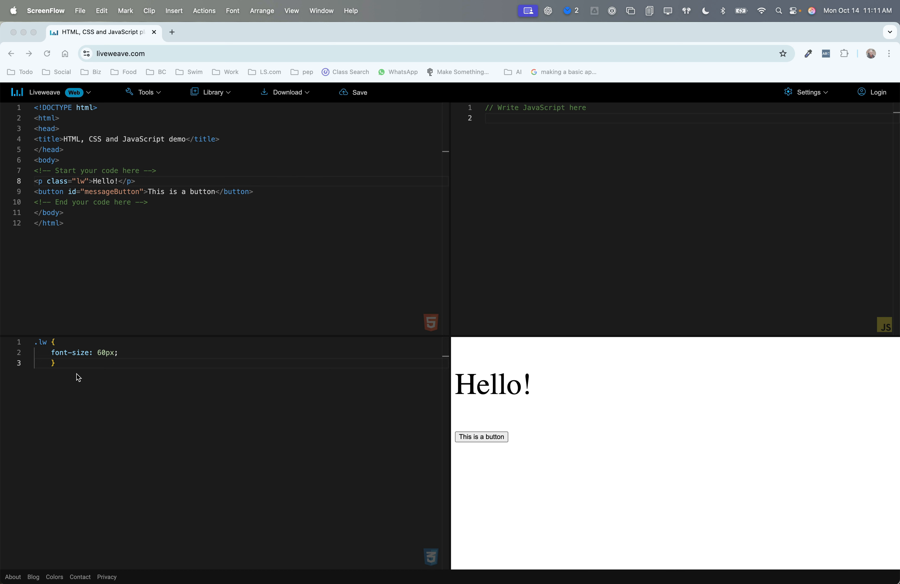
pyautogui.moveTo(309, 370)
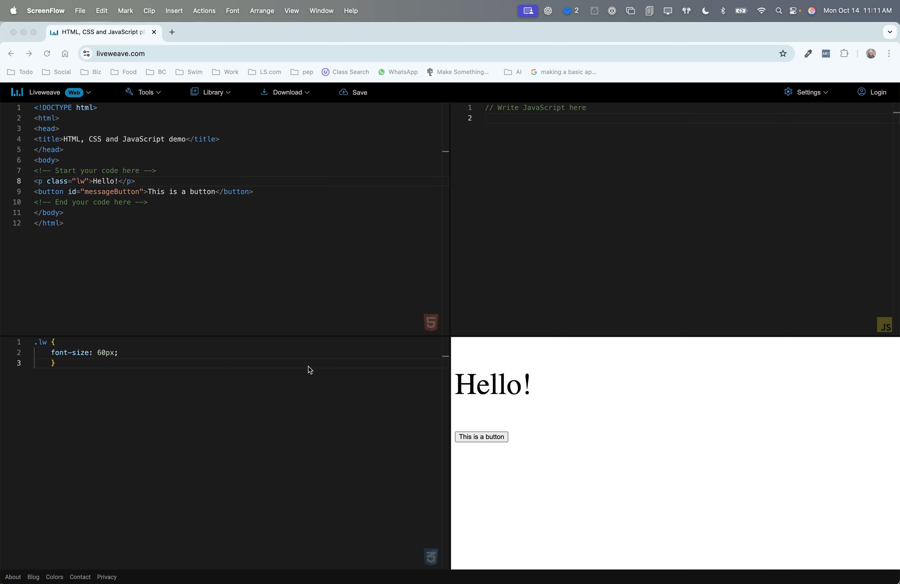
pyautogui.moveTo(494, 195)
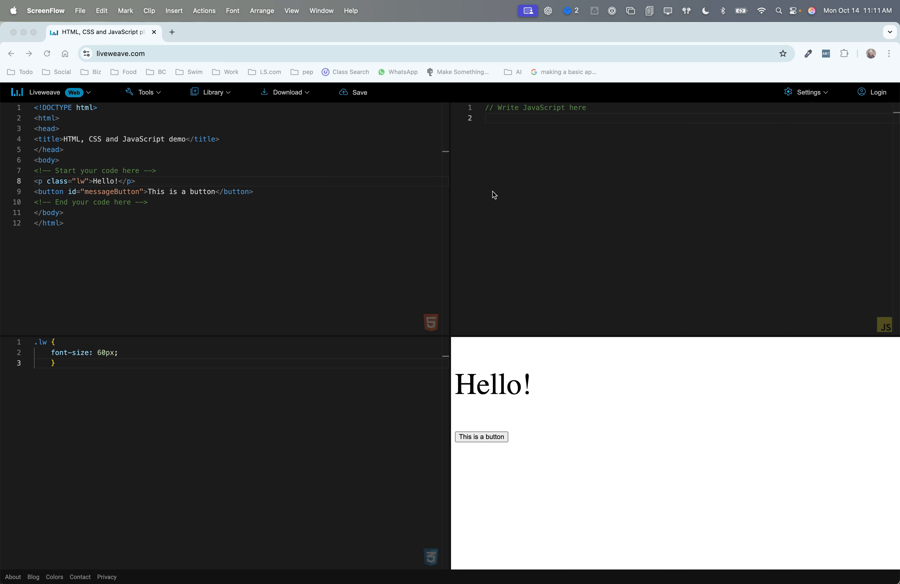
pyautogui.moveTo(706, 297)
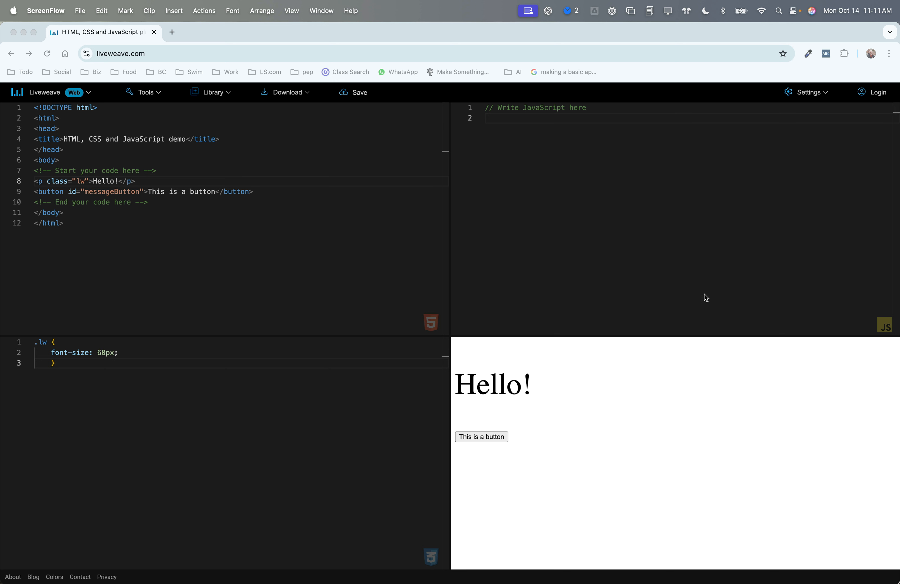
pyautogui.moveTo(478, 156)
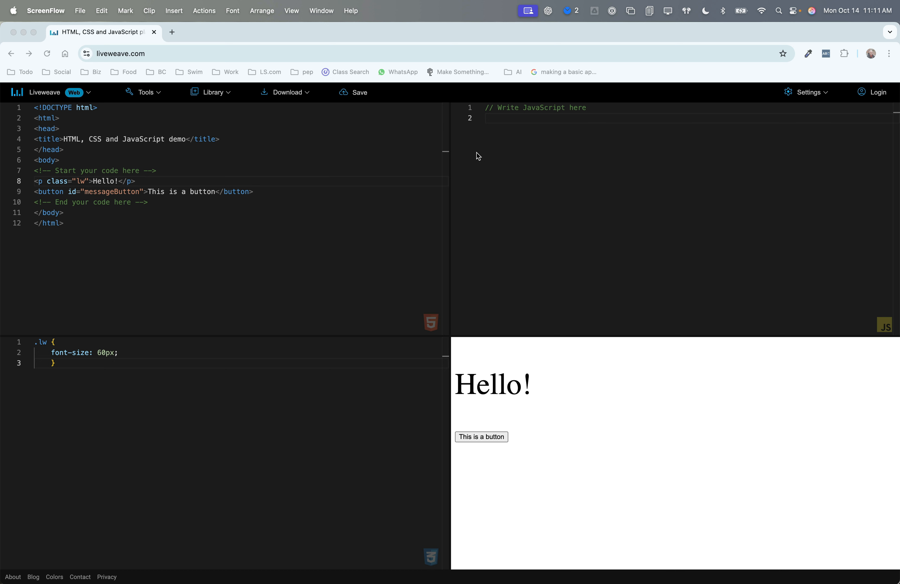
pyautogui.moveTo(720, 283)
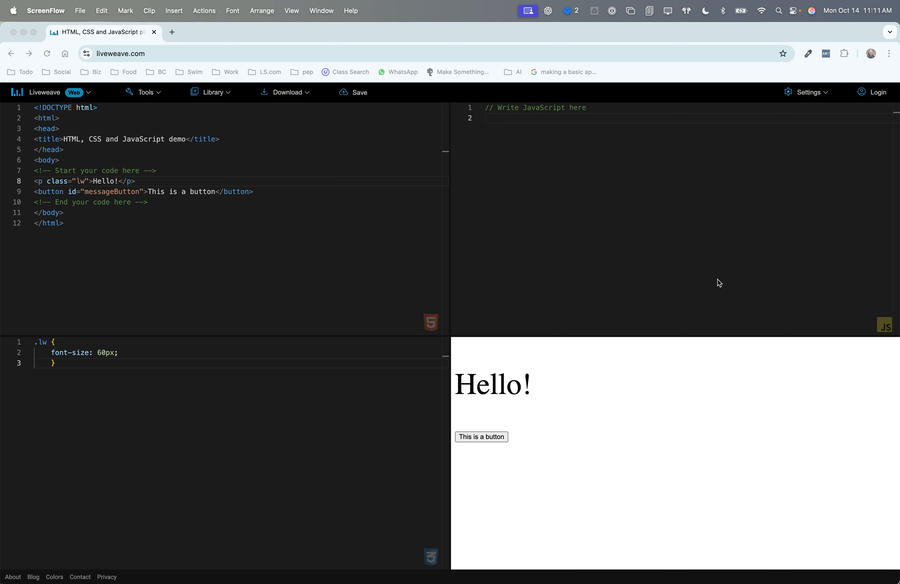
pyautogui.moveTo(524, 492)
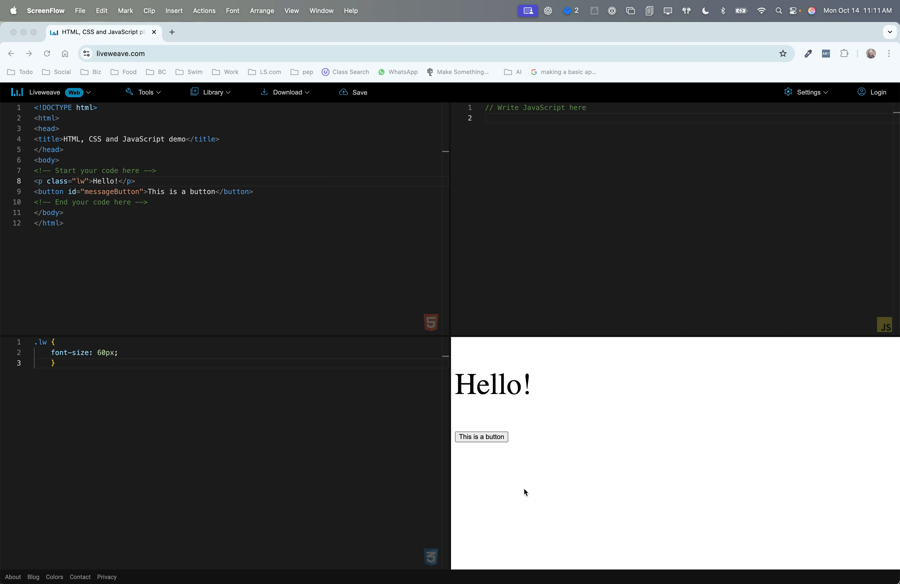
pyautogui.moveTo(840, 379)
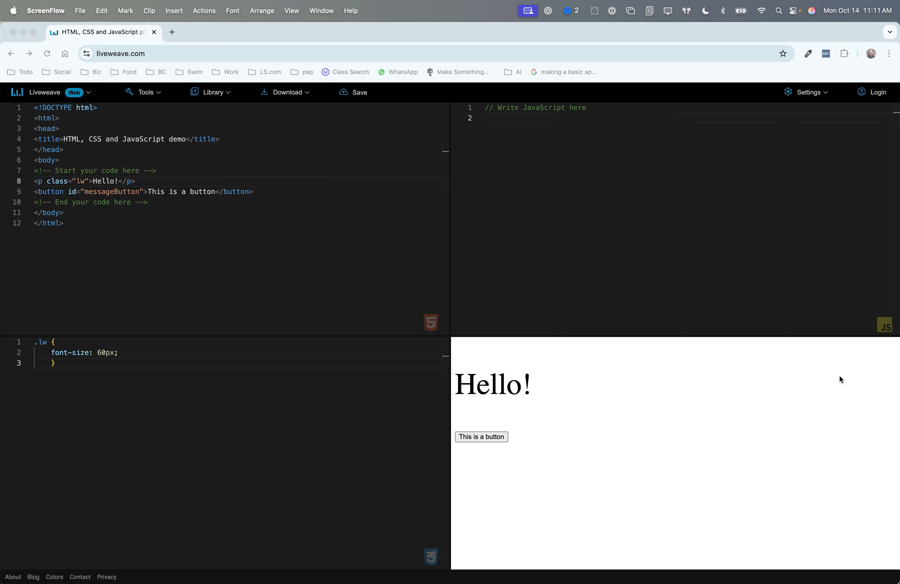
pyautogui.moveTo(831, 378)
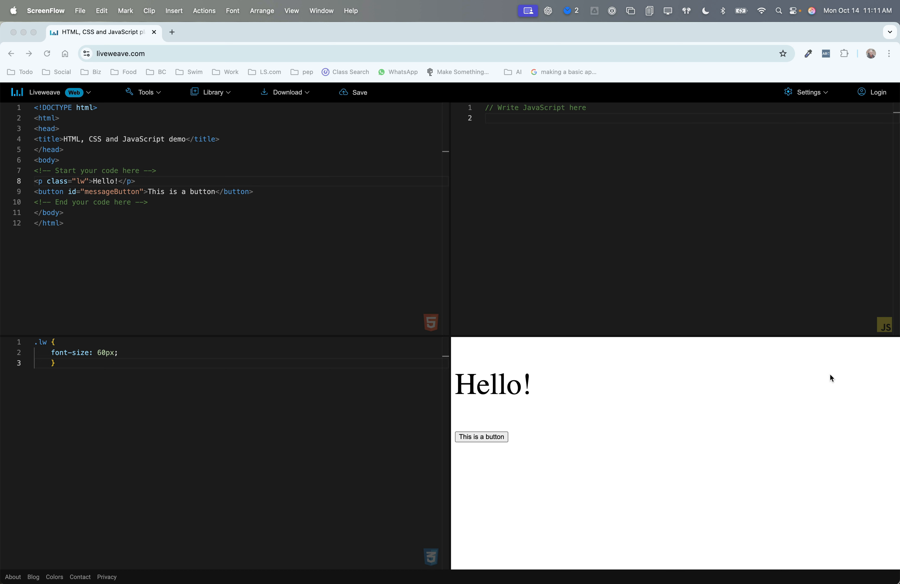
pyautogui.moveTo(125, 182)
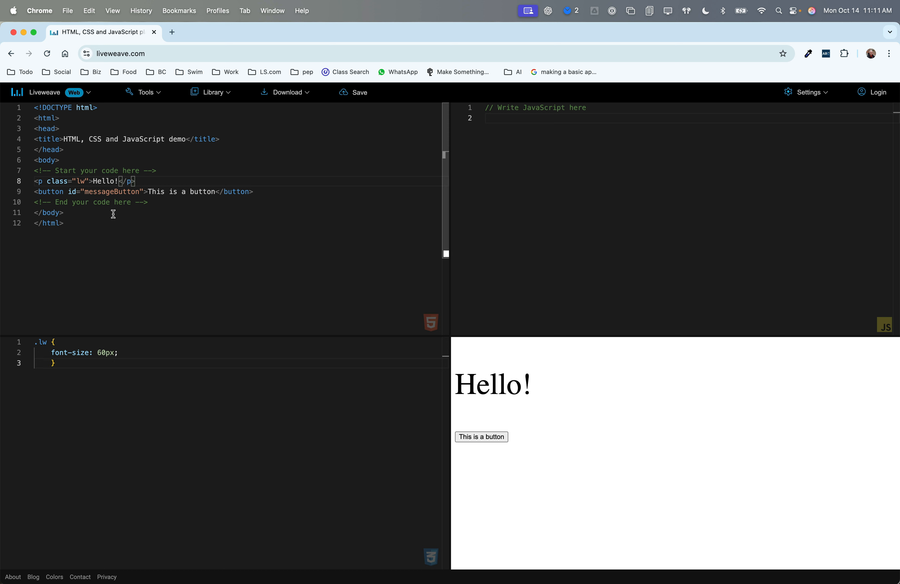
# Extend the paragraph text so it reads 'Hello World!' in the HTML pane
pyautogui.write('W')
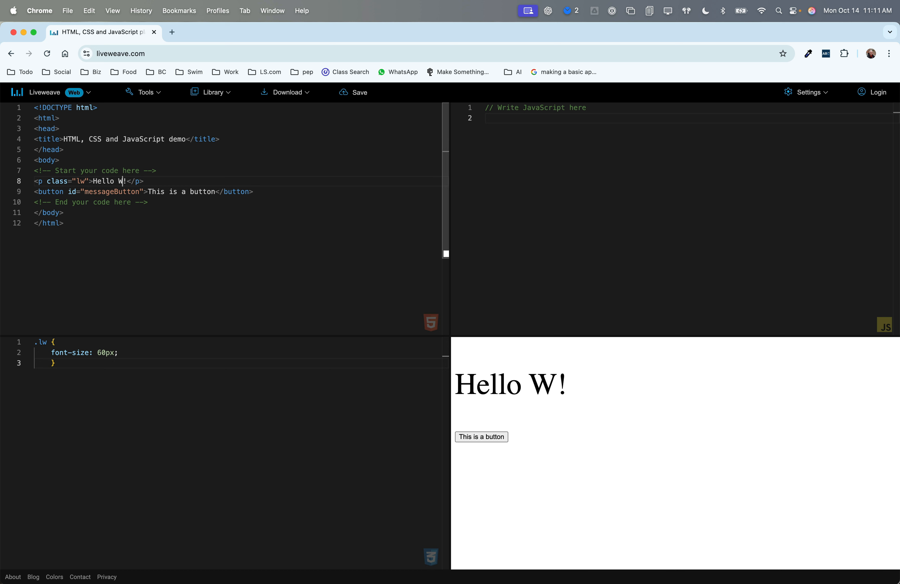
pyautogui.write('orld')
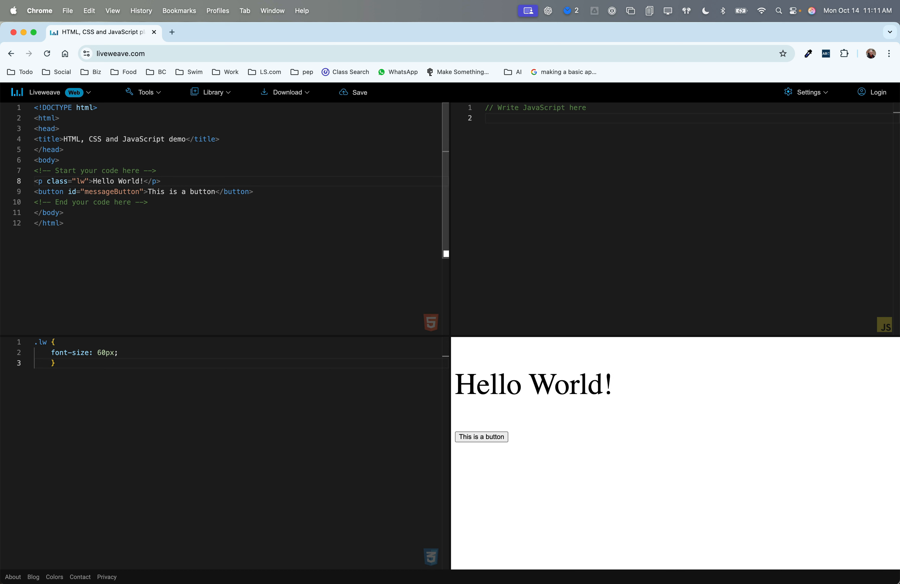
pyautogui.moveTo(668, 473)
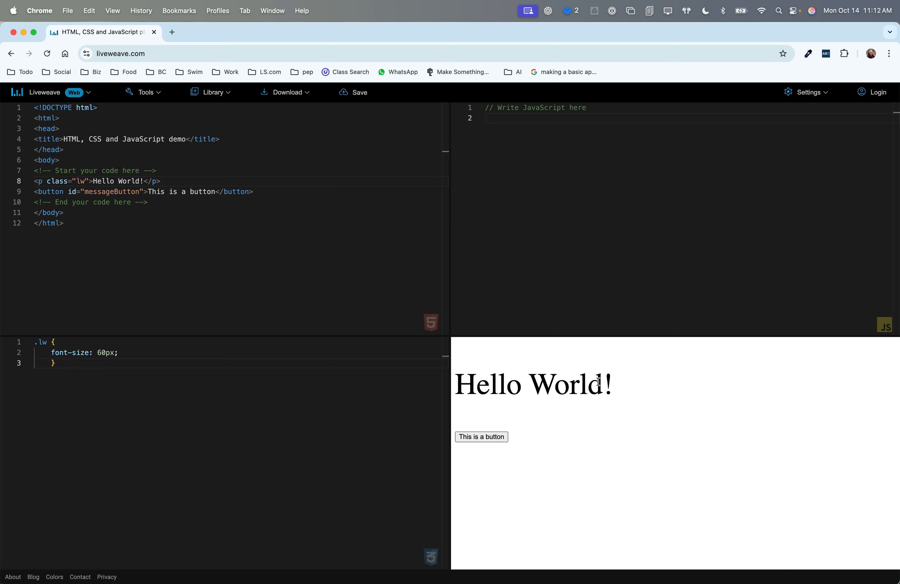
# Give the .lw rule color: red and select the red 'Hello World!' text in the preview
pyautogui.moveTo(457, 385); pyautogui.dragTo(606, 384)
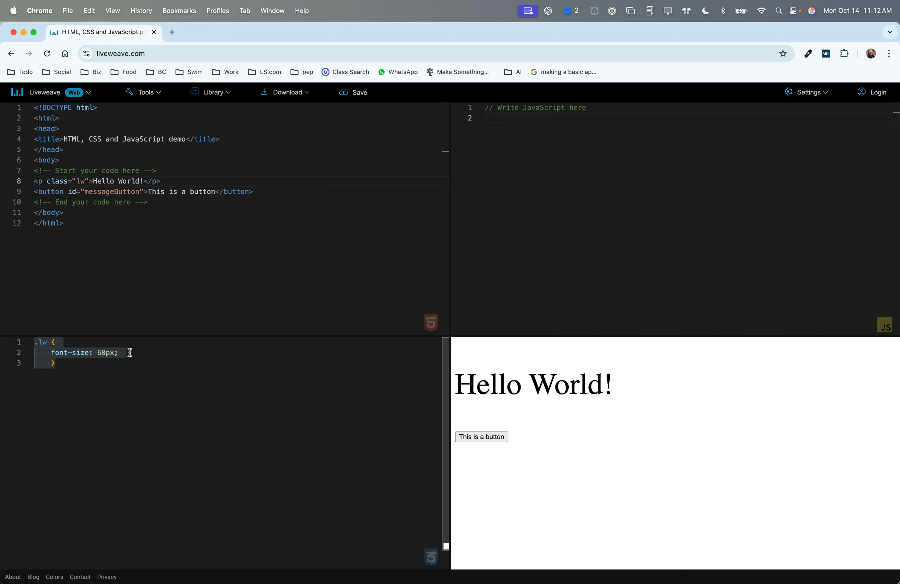
pyautogui.write('color:')
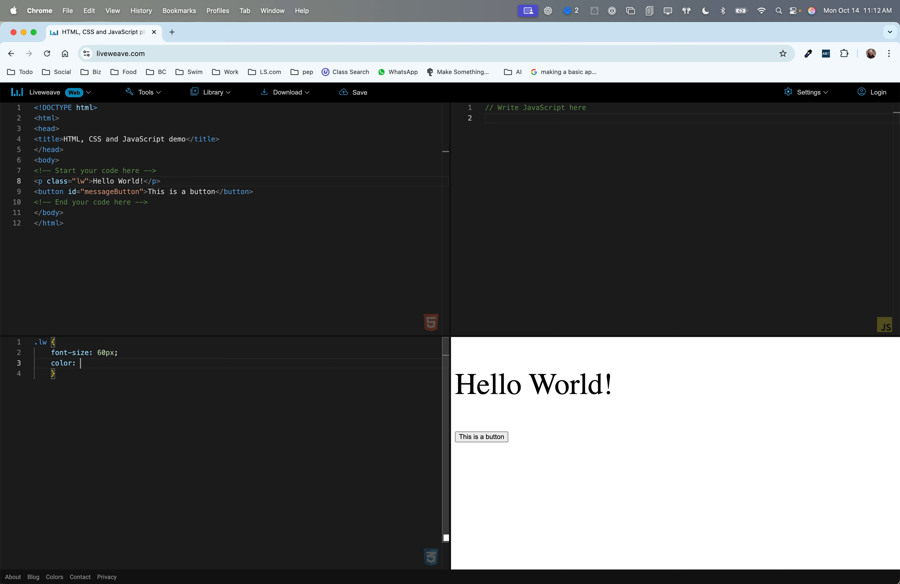
pyautogui.write('red;')
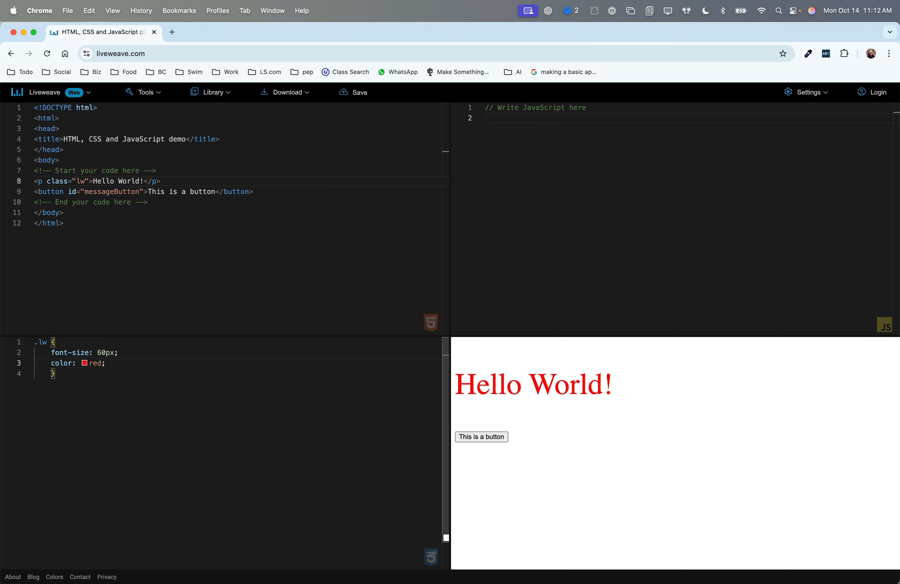
pyautogui.moveTo(477, 385); pyautogui.dragTo(611, 384)
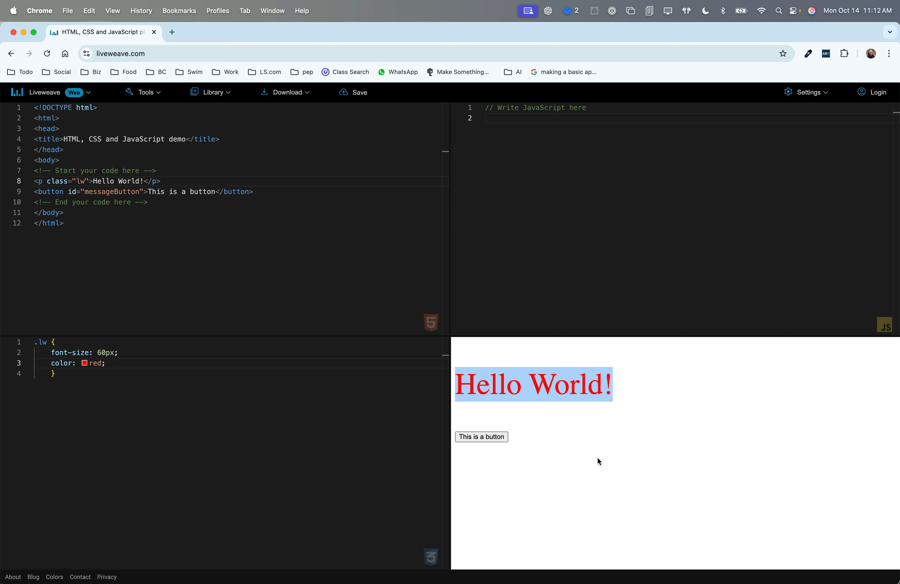
pyautogui.moveTo(480, 437)
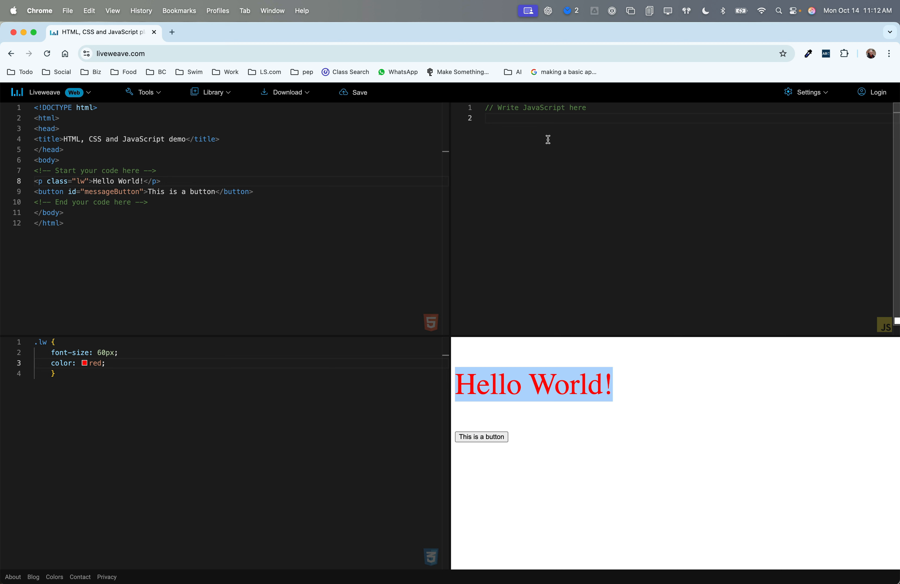
# Enter a click handler on 'messageButton' that calls document.write('This is a test.')
pyautogui.click(564, 451)
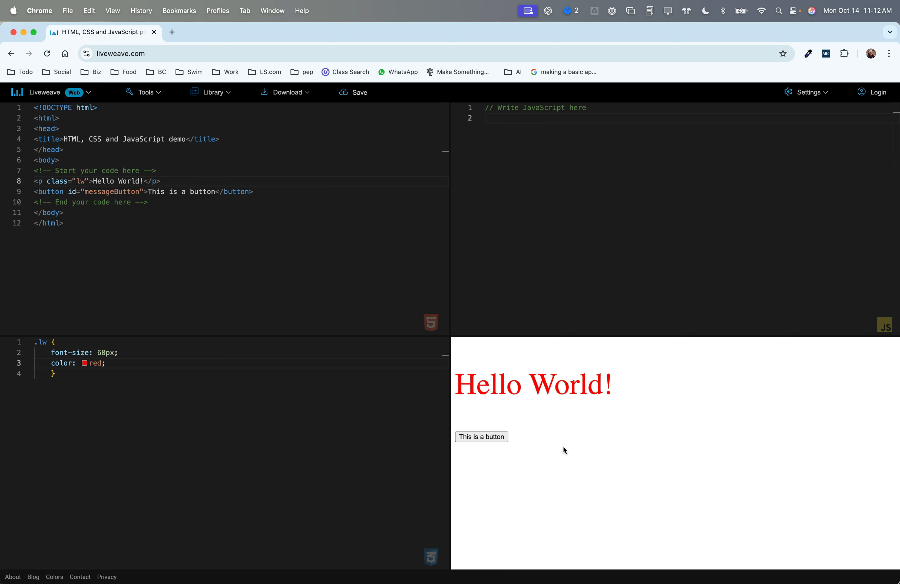
pyautogui.moveTo(480, 436)
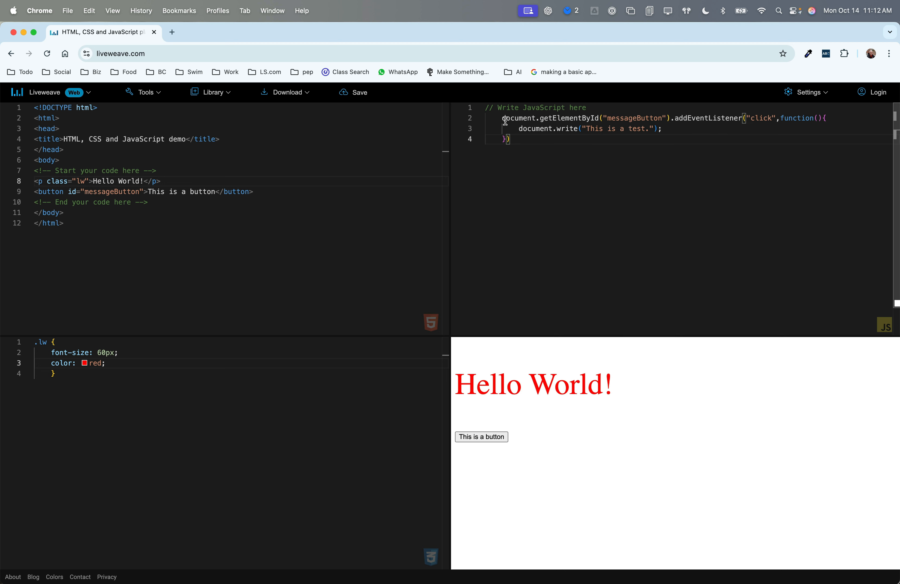
pyautogui.moveTo(664, 254)
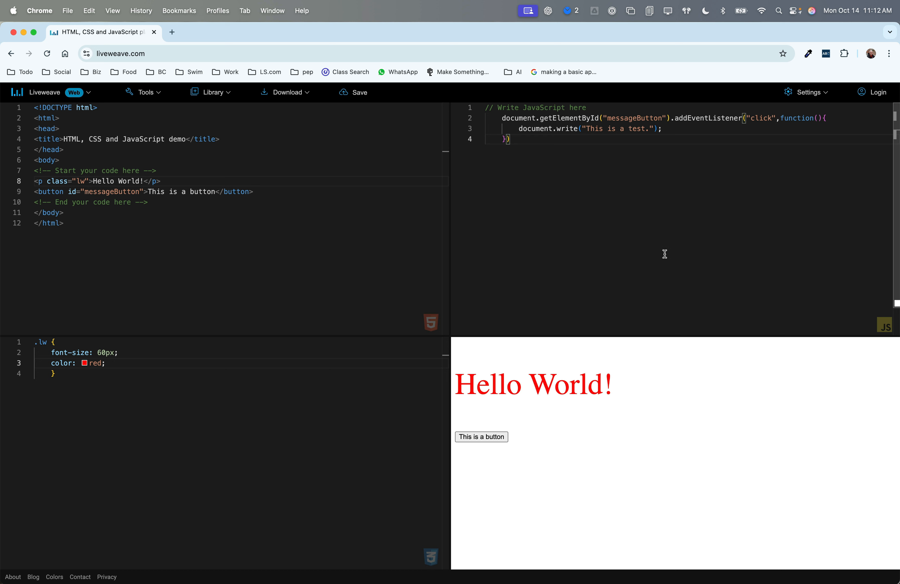
pyautogui.moveTo(575, 446)
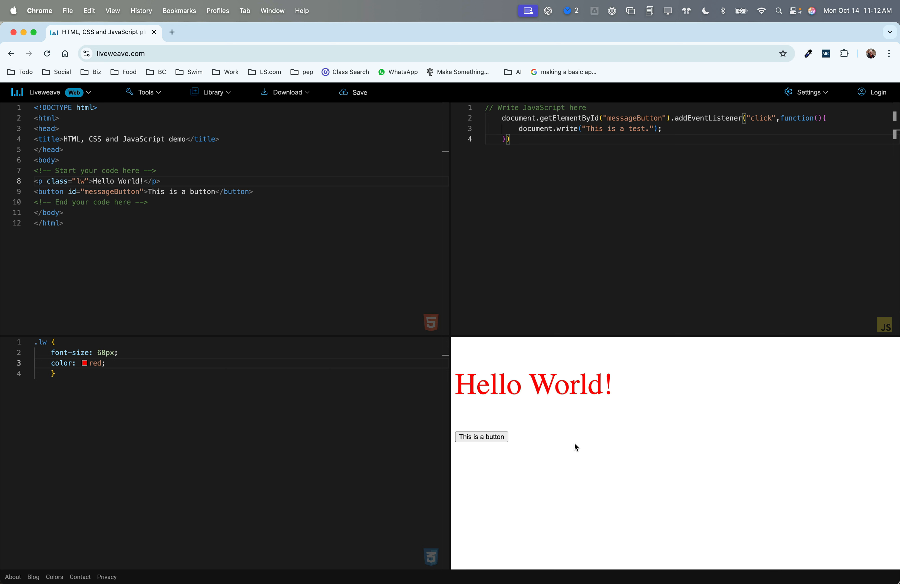
pyautogui.moveTo(600, 448)
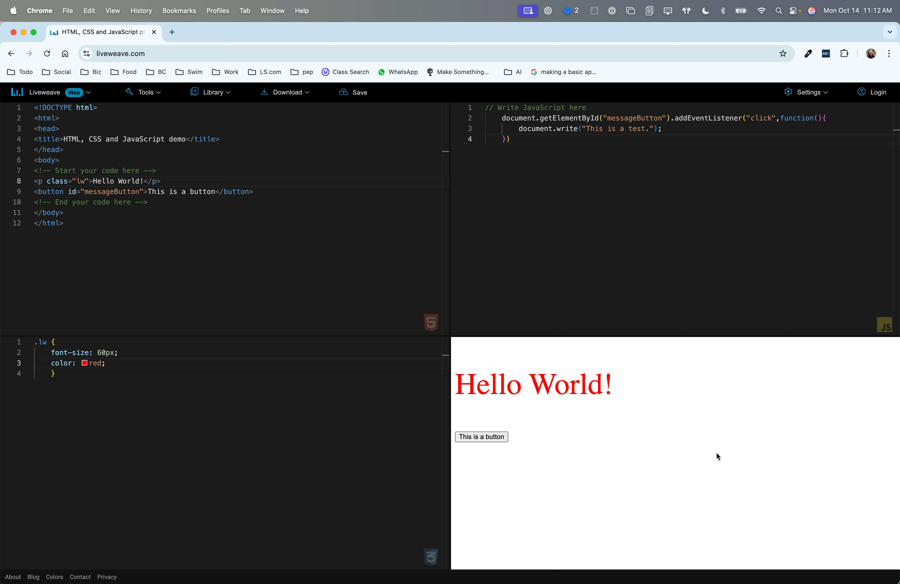
pyautogui.moveTo(463, 437)
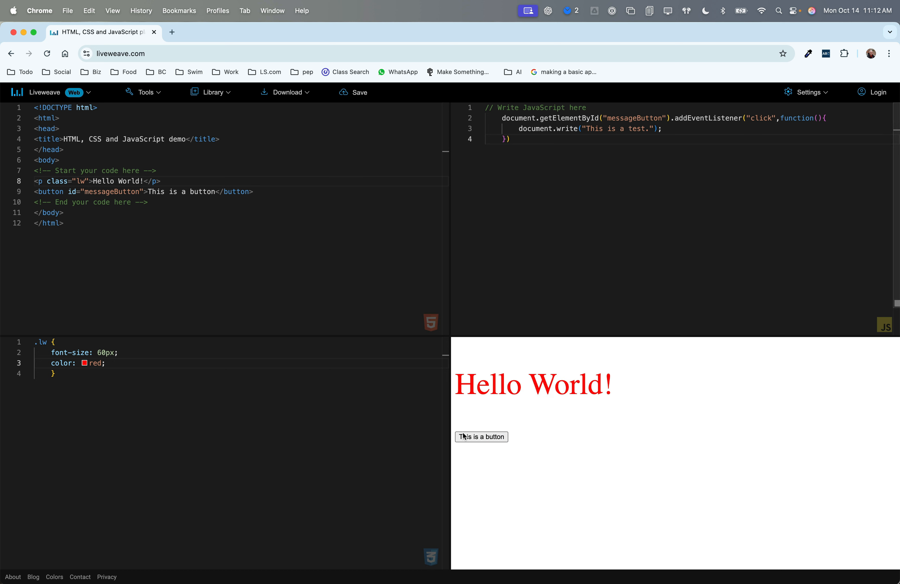
# Trigger the button so the preview shows 'This is a test.', then select HTML body lines 7–10
pyautogui.click(481, 437)
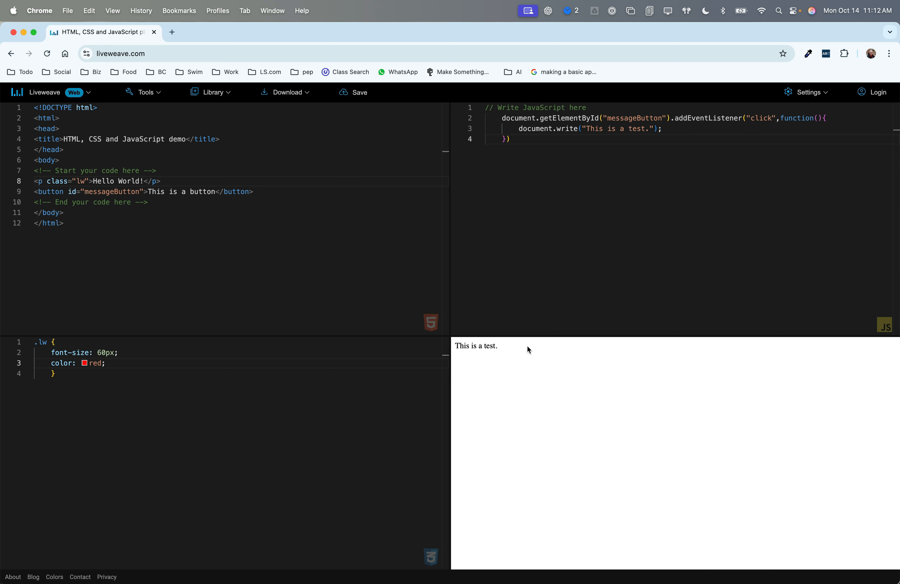
pyautogui.doubleClick(476, 346)
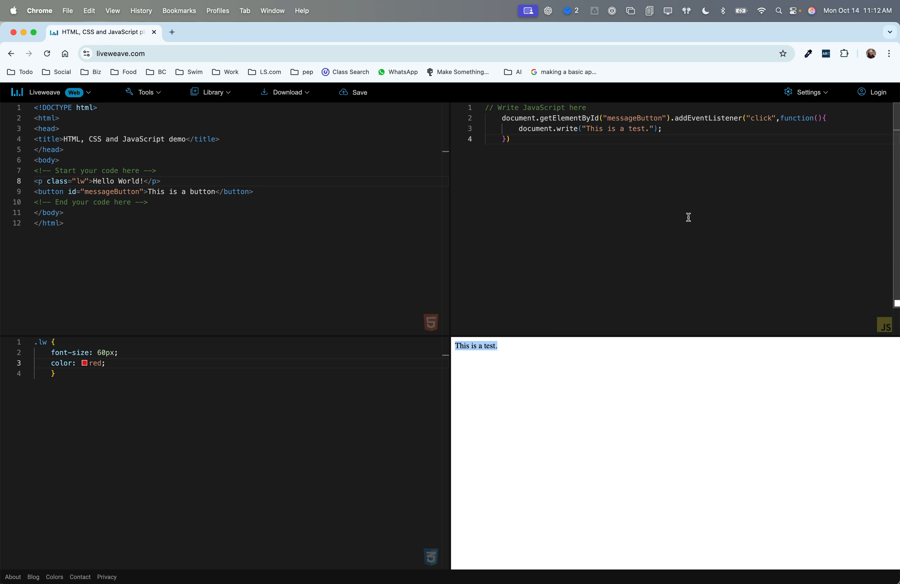
pyautogui.moveTo(543, 380)
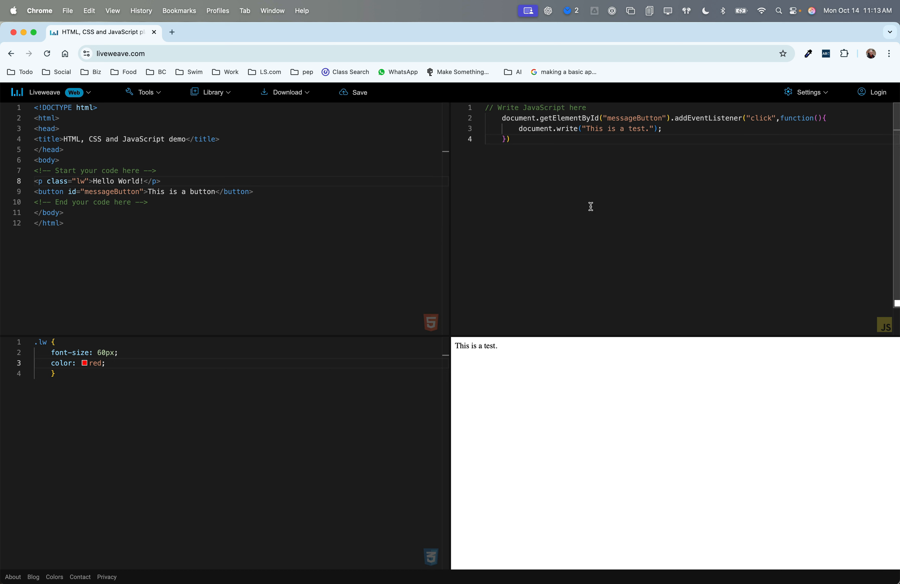
pyautogui.moveTo(517, 376)
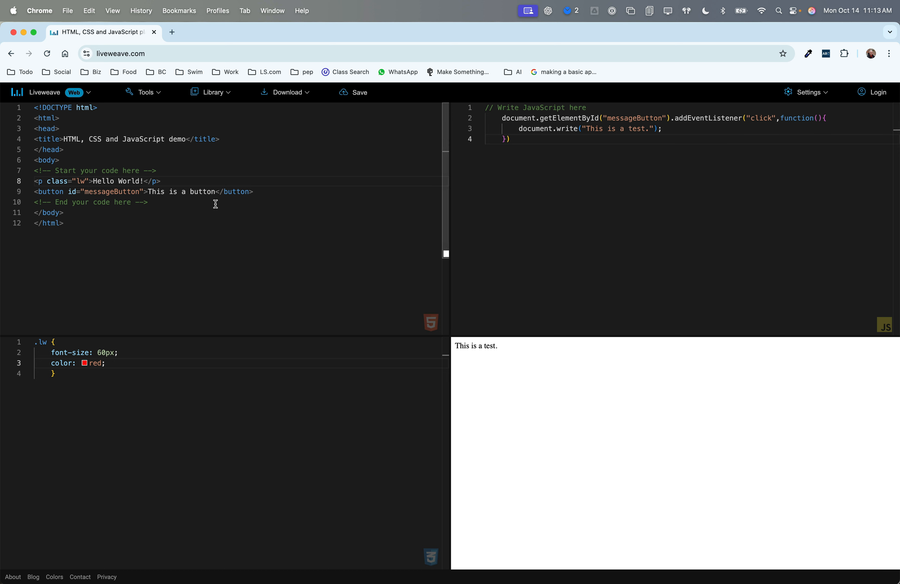
pyautogui.moveTo(34, 181); pyautogui.dragTo(253, 191)
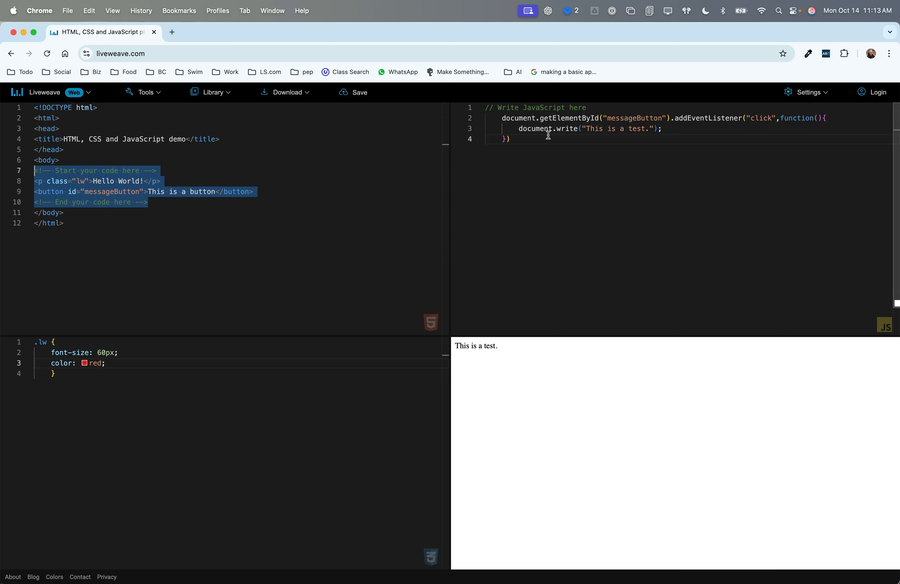
pyautogui.moveTo(602, 321)
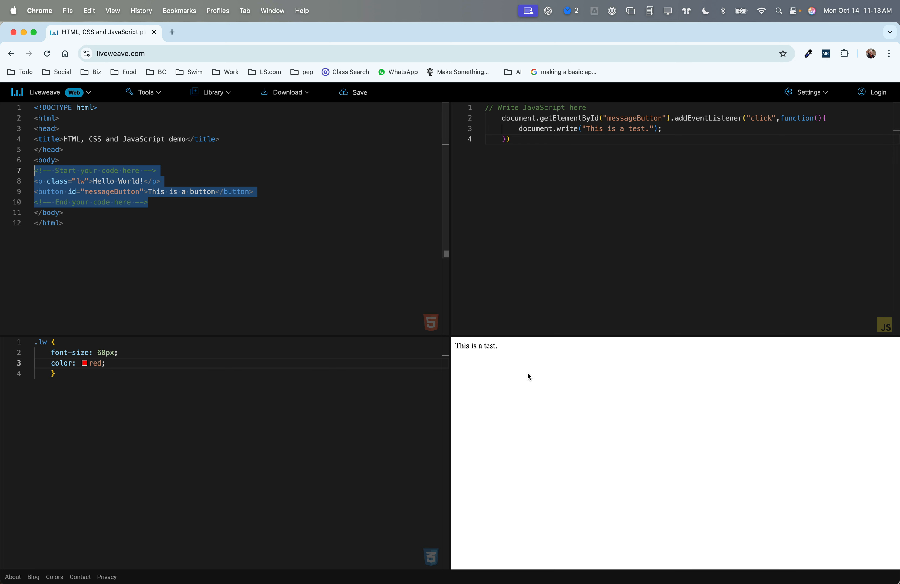
# Reload the Liveweave page despite unsaved changes, clearing the JavaScript pane
pyautogui.click(48, 53)
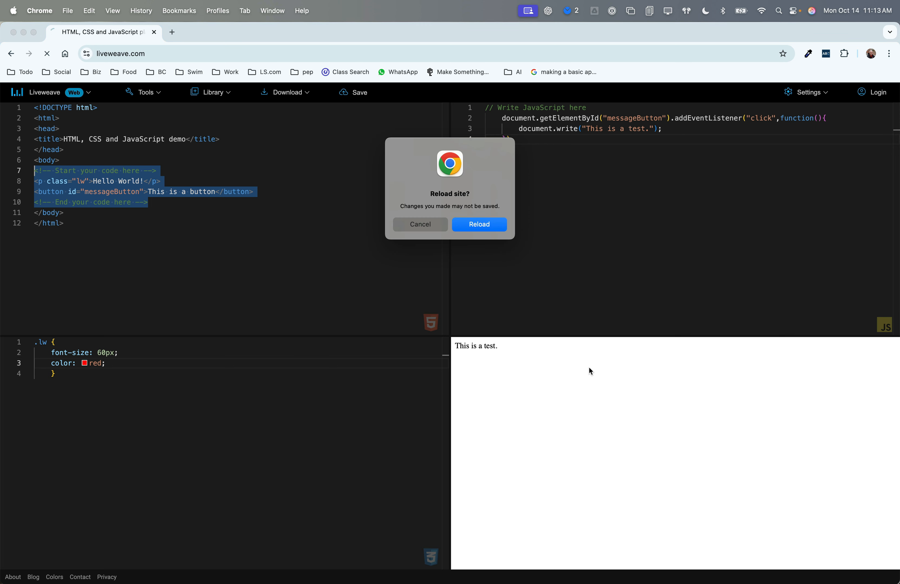
pyautogui.click(478, 225)
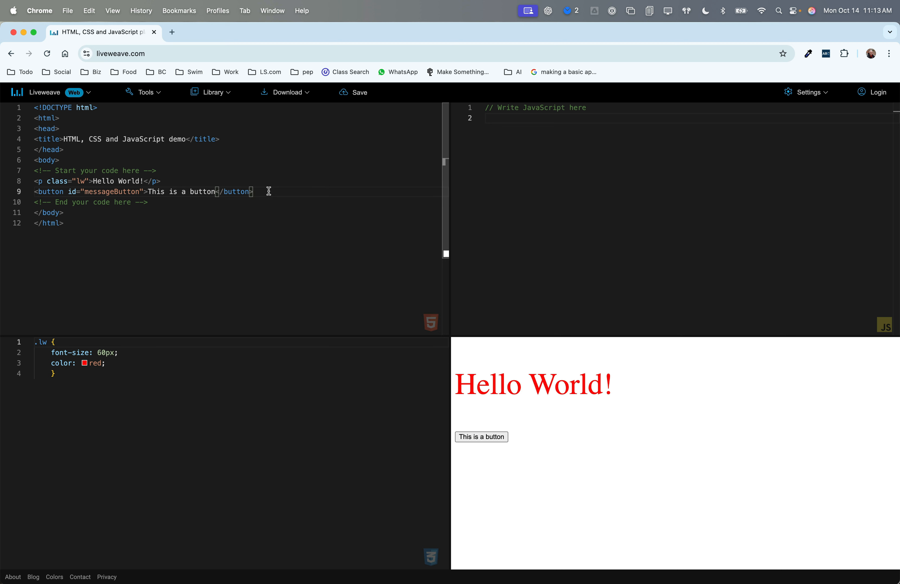
# Wrap the click handler in a <script> block in the HTML and trigger the button to show 'This is a test.'
pyautogui.write('<script>')
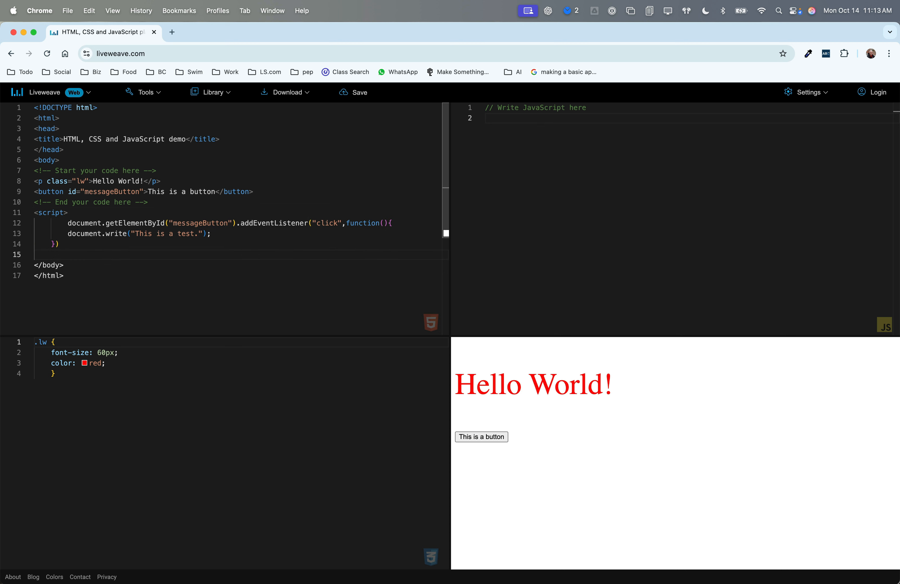
pyautogui.write('</scrip')
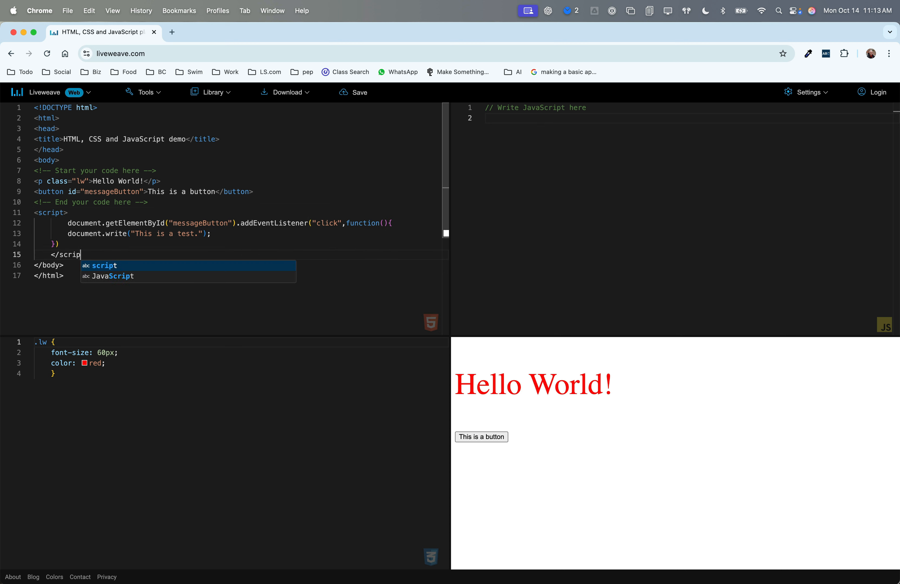
pyautogui.press('Tab')
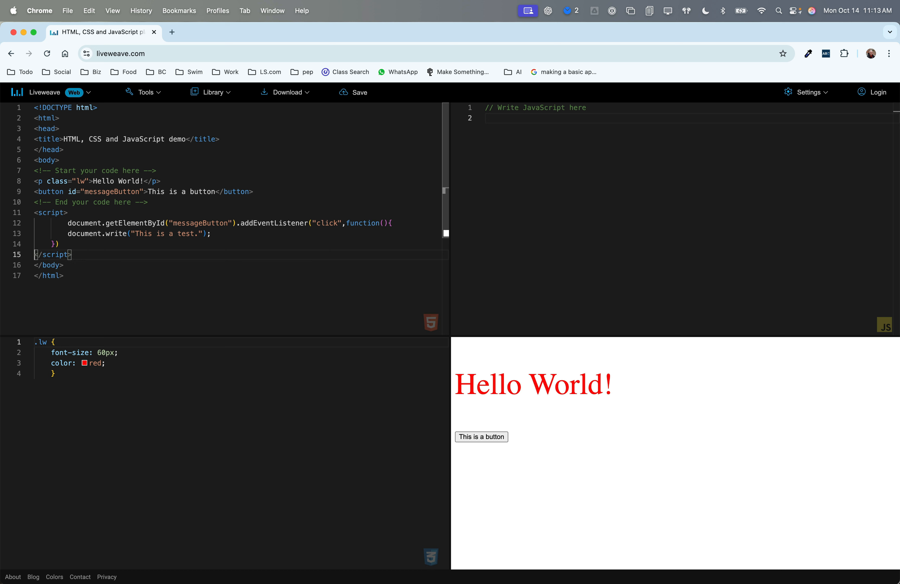
pyautogui.moveTo(438, 272)
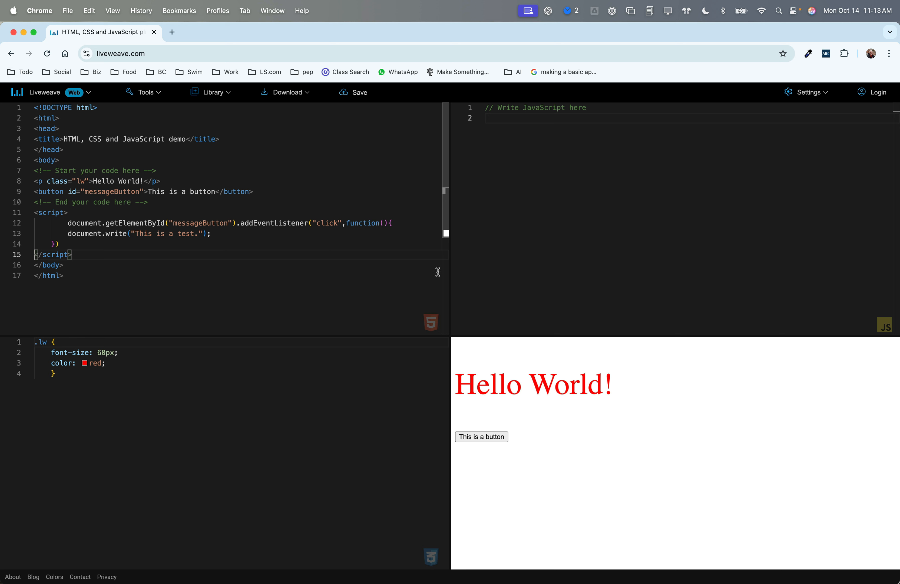
pyautogui.click(481, 436)
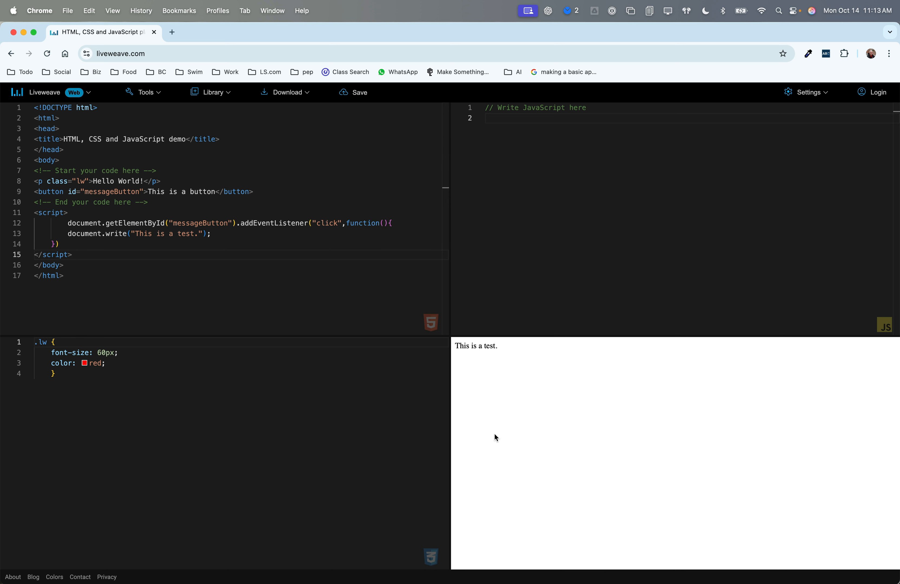
pyautogui.moveTo(460, 284)
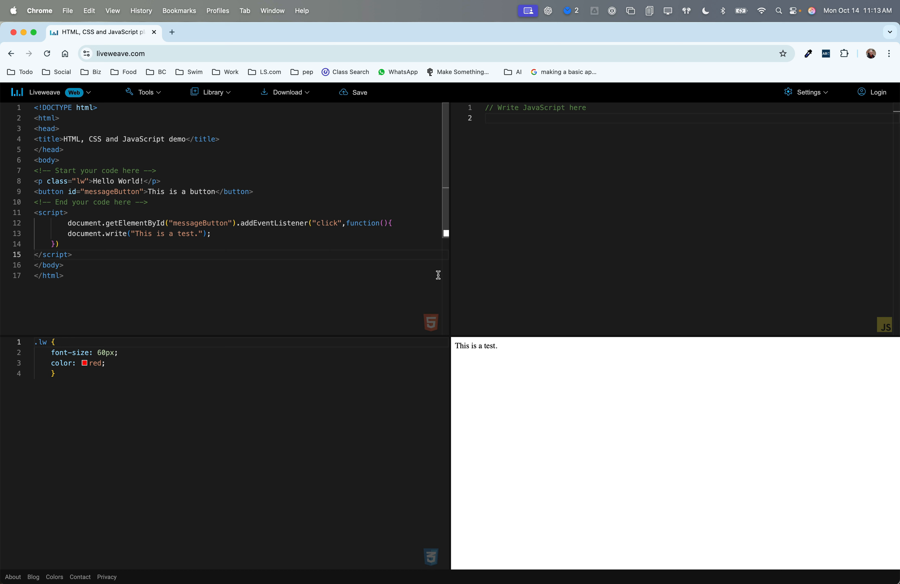
pyautogui.moveTo(441, 304)
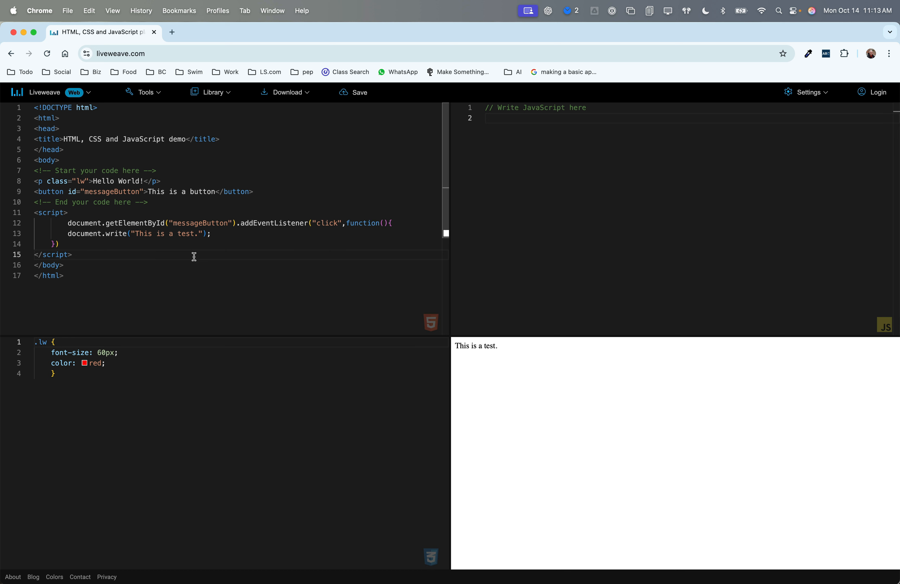
pyautogui.moveTo(295, 274)
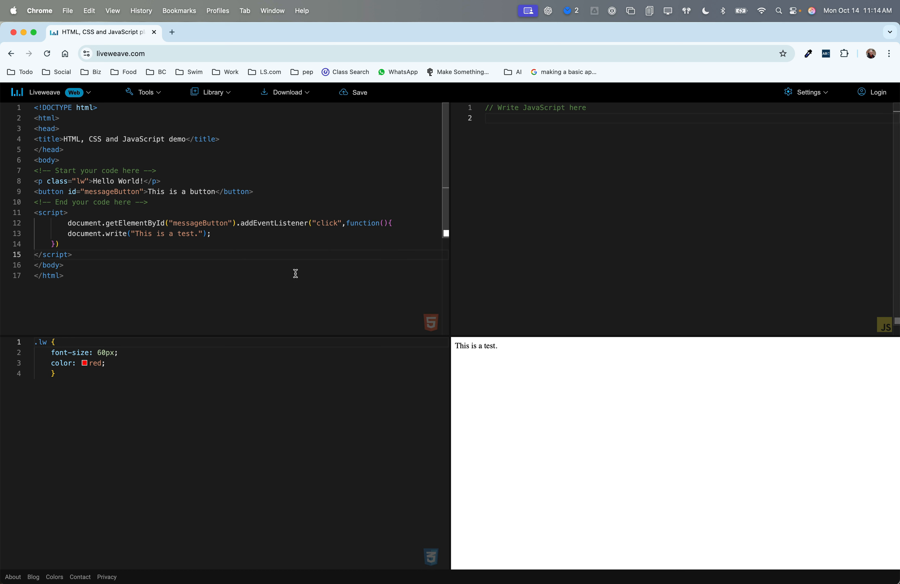
pyautogui.moveTo(170, 246)
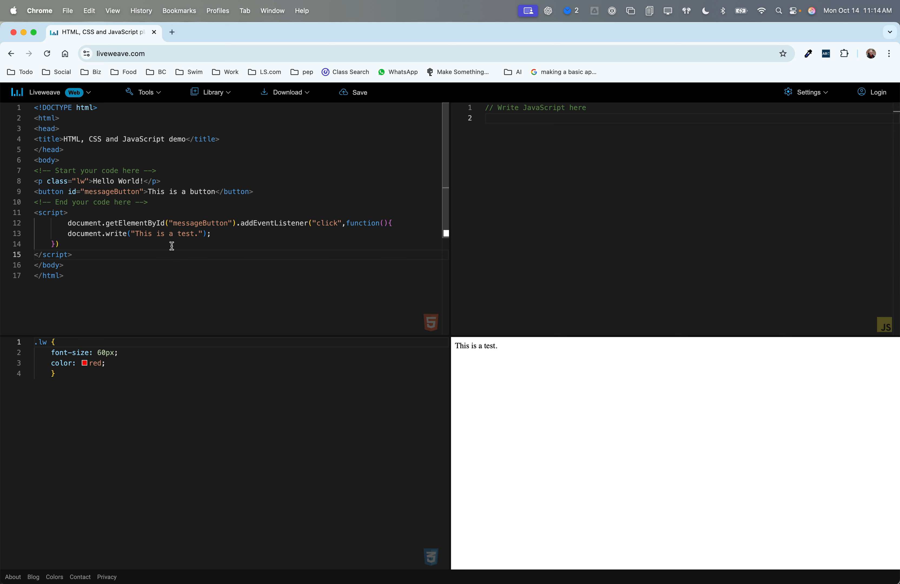